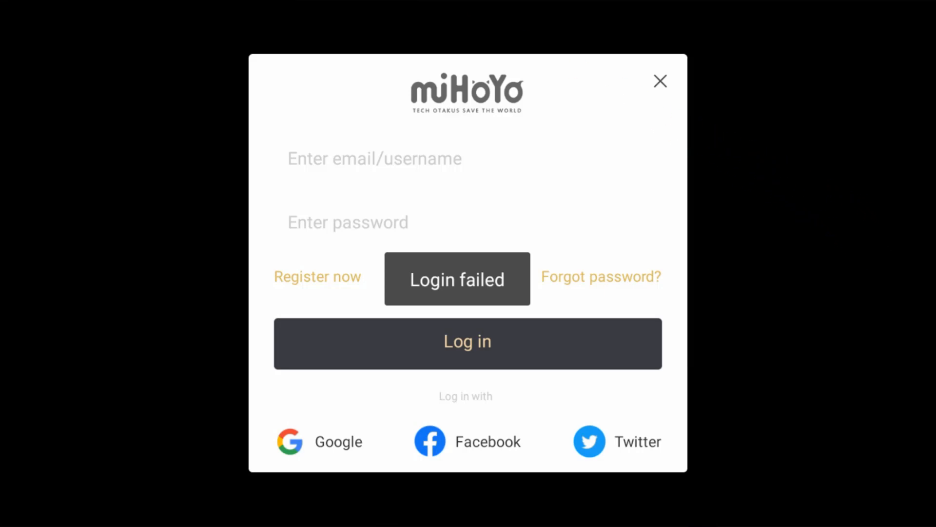
Dismiss the 'Login failed' Genshin Impact dialog and move to the browser's miHoYo login page
click(660, 81)
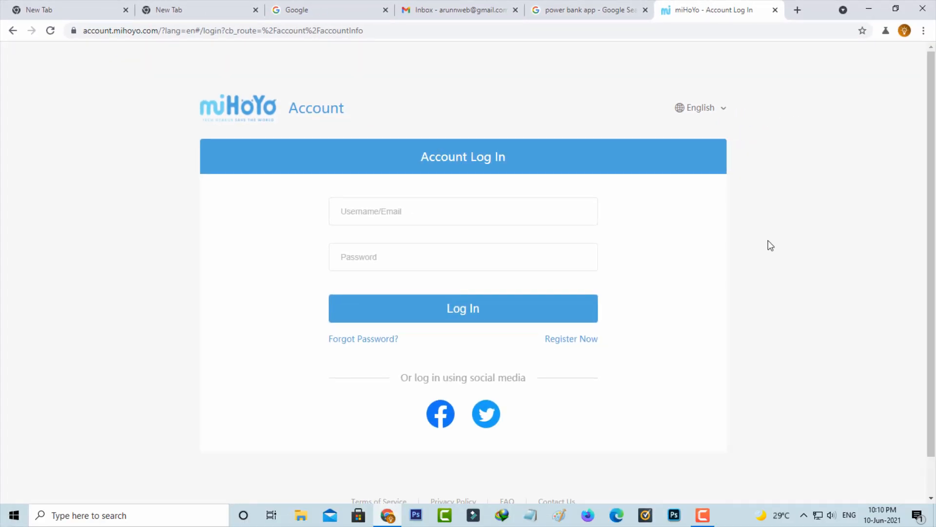
mouse_move(659, 283)
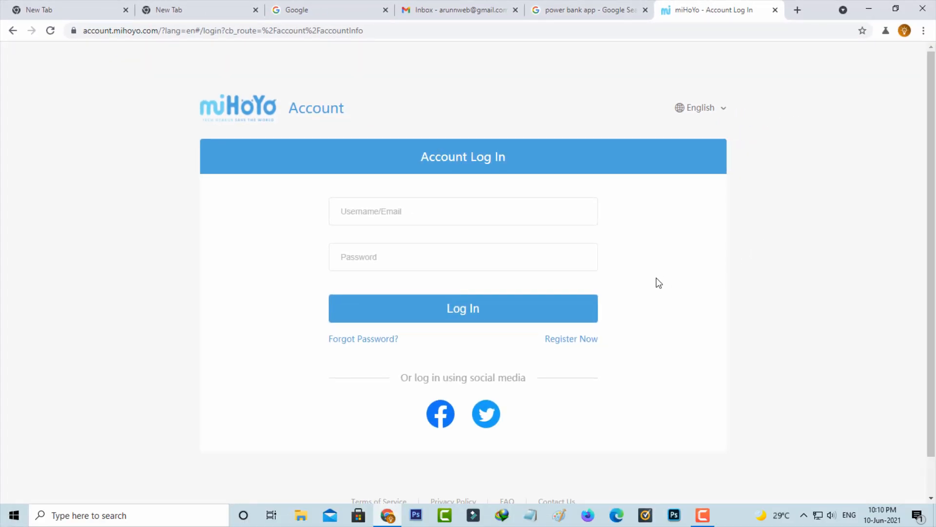
Log in with Facebook, re-confirming the Facebook password, to reach Account Information
click(440, 414)
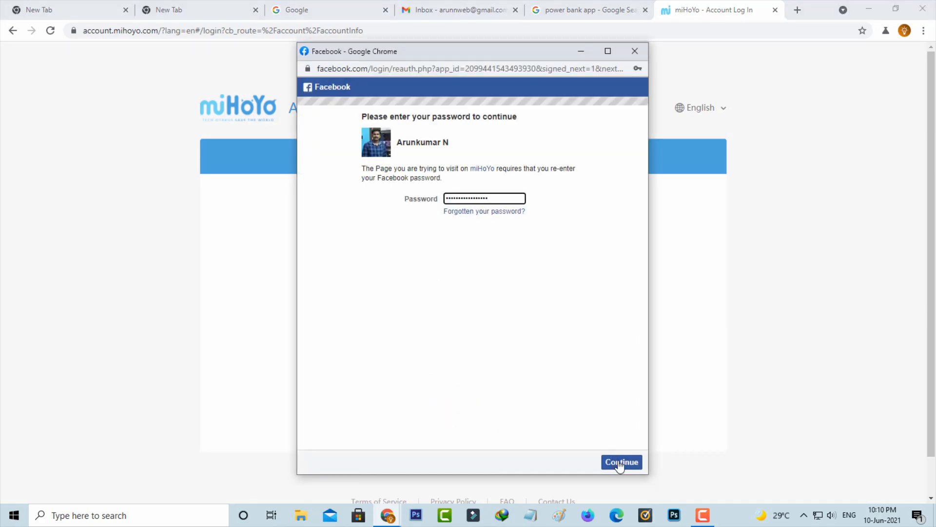
click(621, 461)
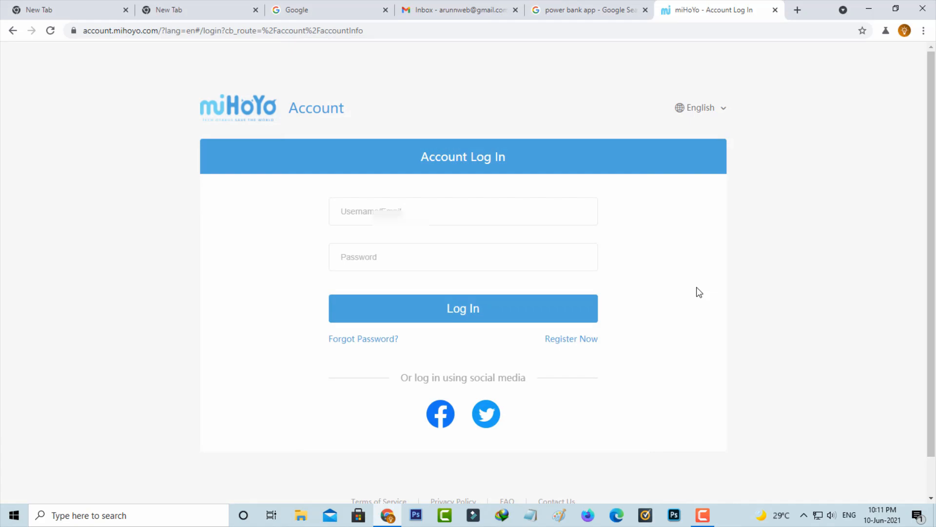
click(464, 308)
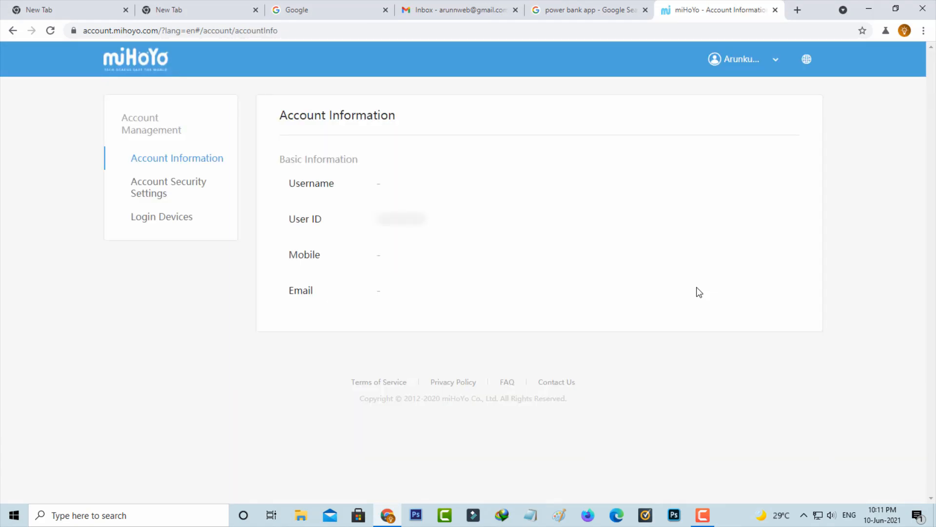
mouse_move(216, 299)
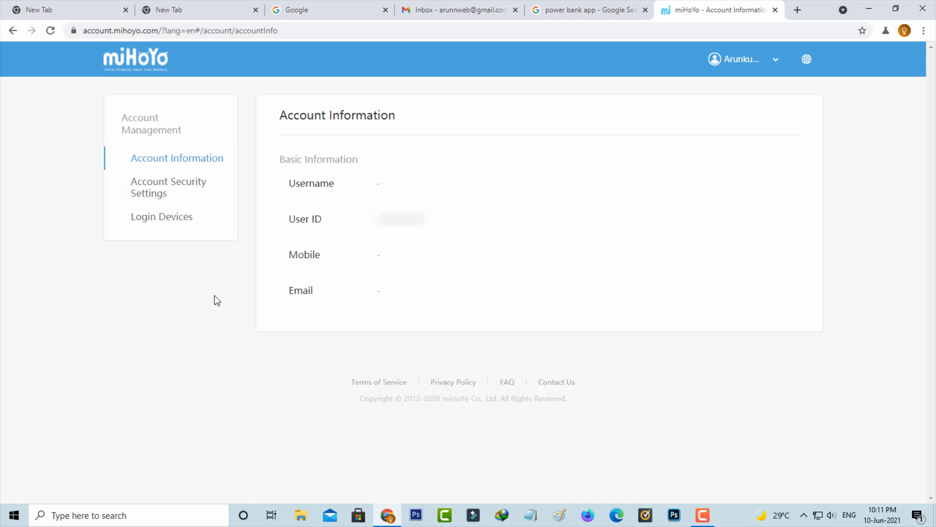
Open Account Security Settings and the Link Email dialog for 'Account and password'
click(168, 187)
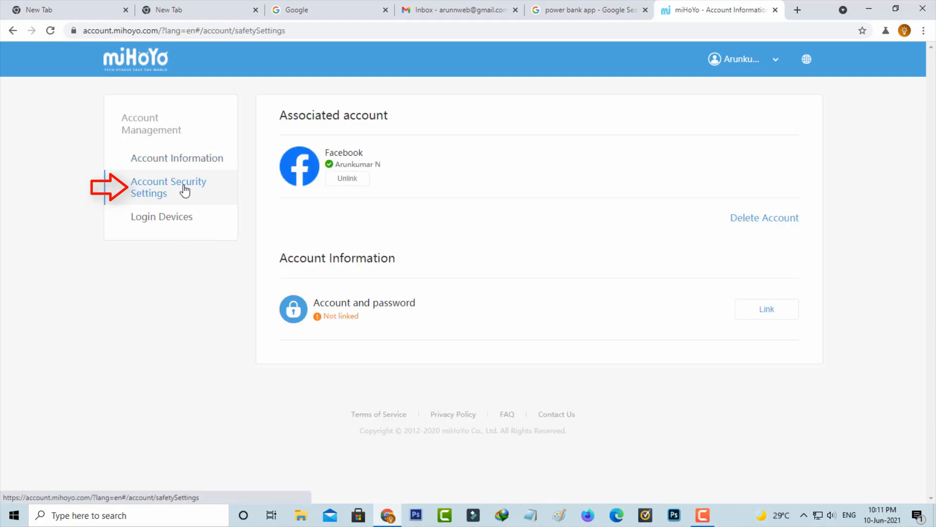
click(168, 188)
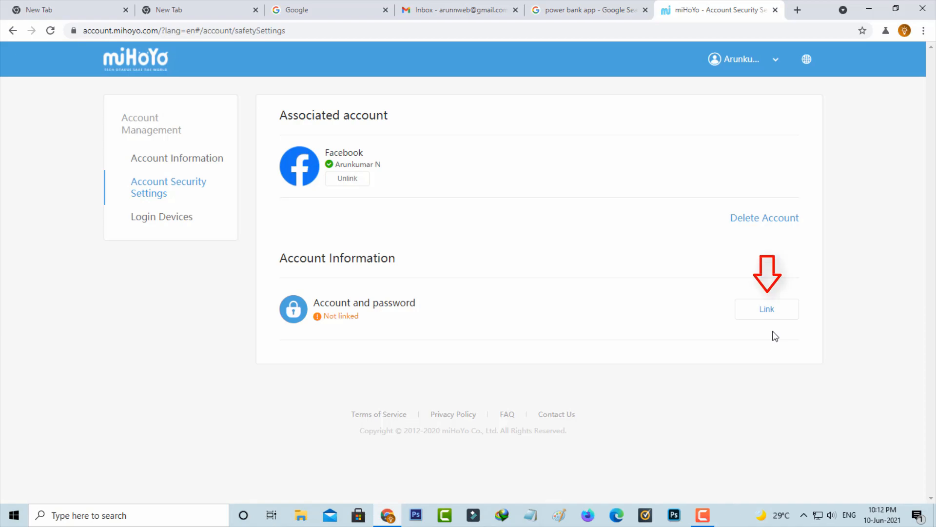
click(766, 308)
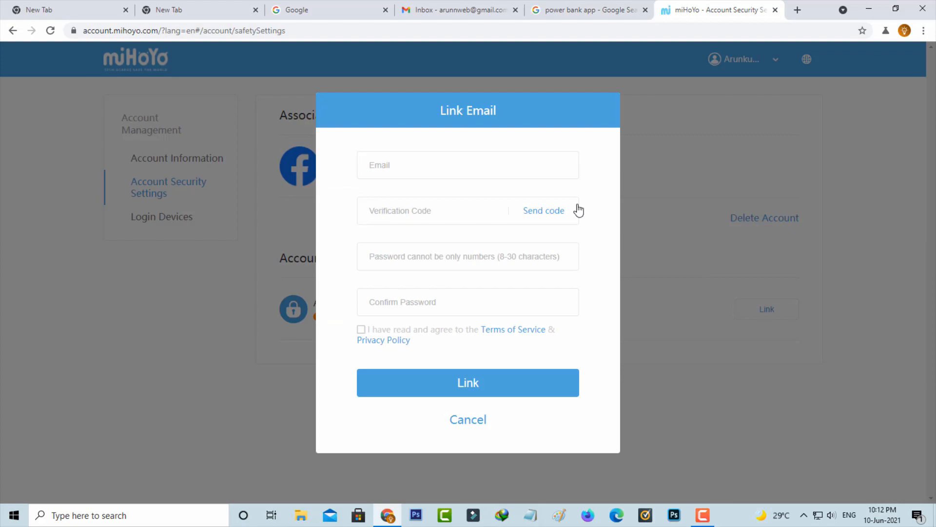
mouse_move(619, 225)
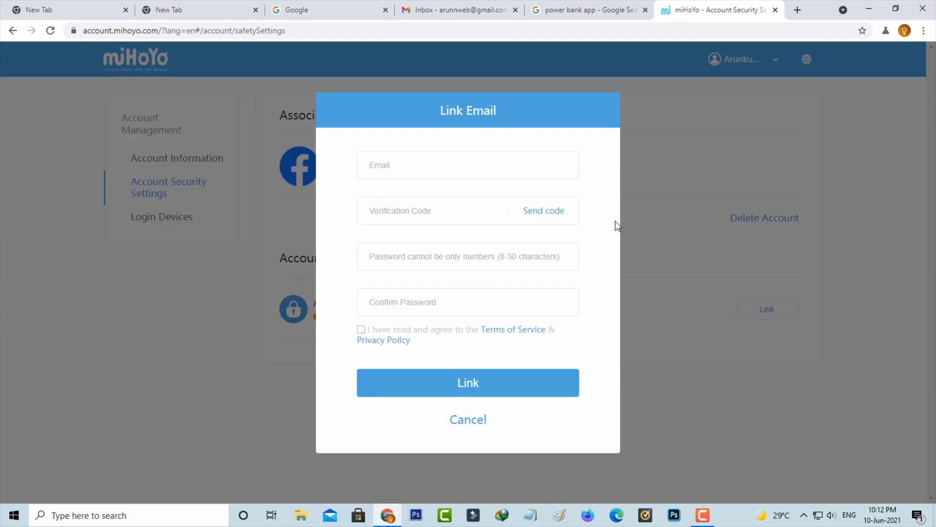
Enter the Gmail address, request a code, and solve the slider puzzle
click(468, 165)
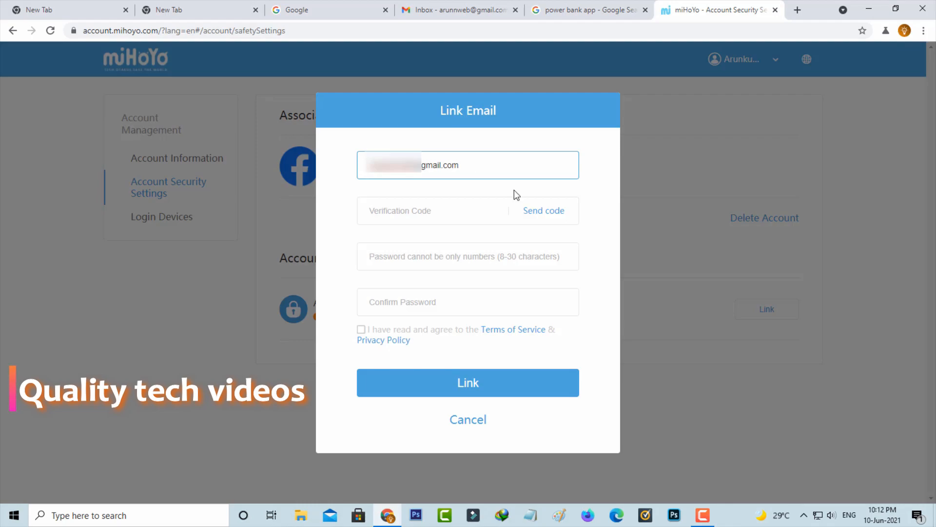
mouse_move(551, 213)
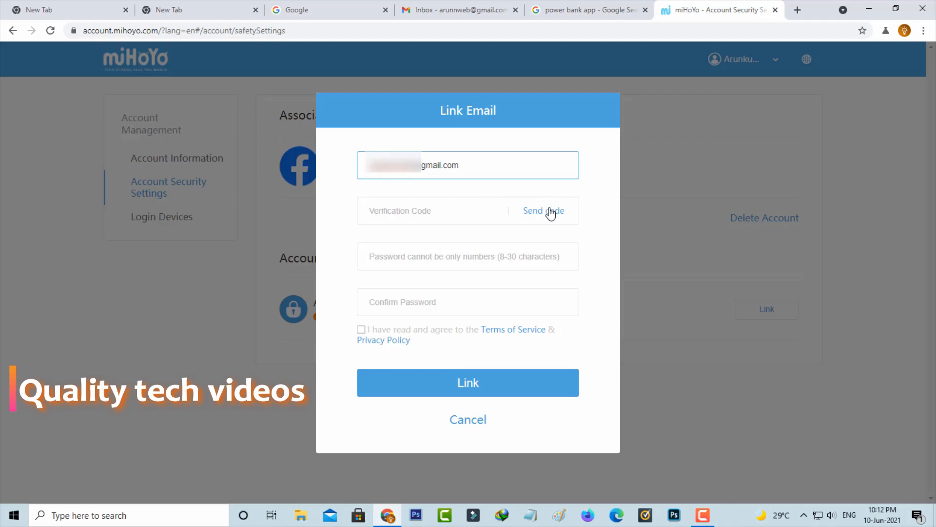
click(543, 211)
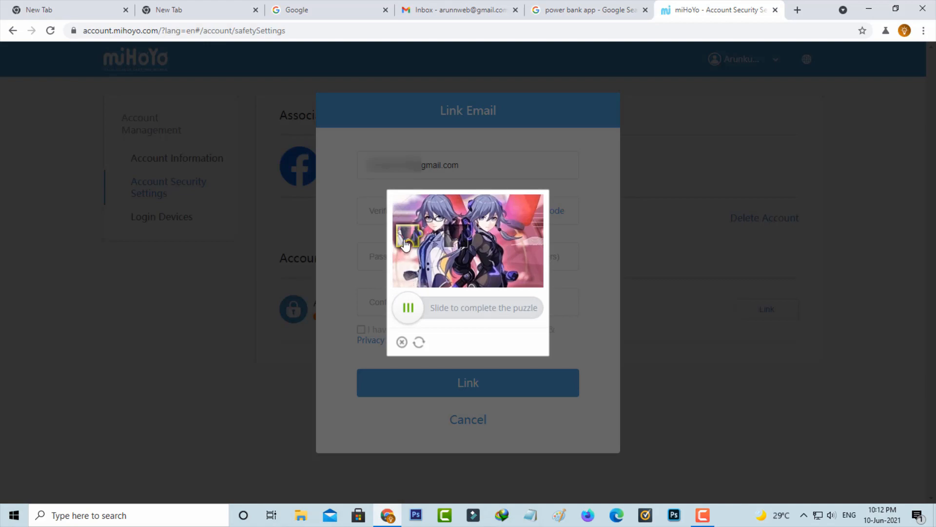
drag(408, 308, 455, 307)
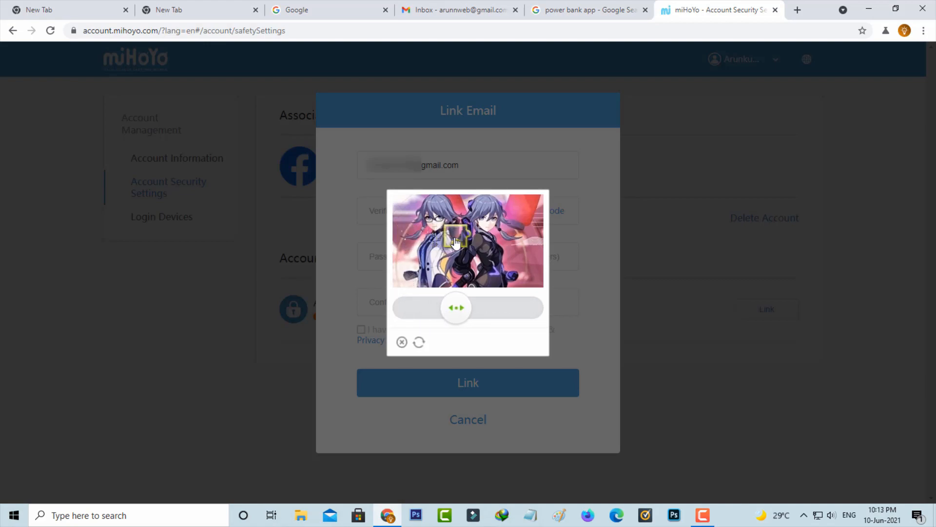
drag(456, 307, 538, 308)
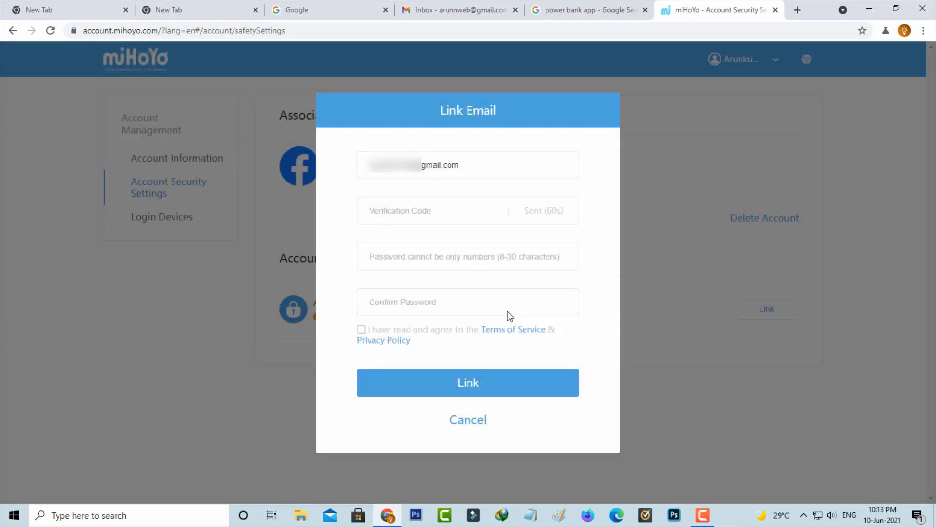
mouse_move(856, 73)
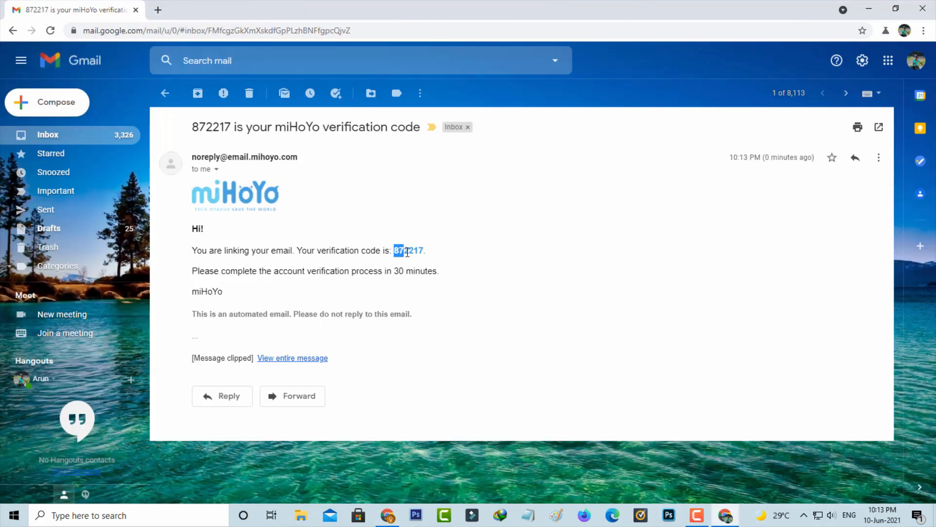
double_click(408, 250)
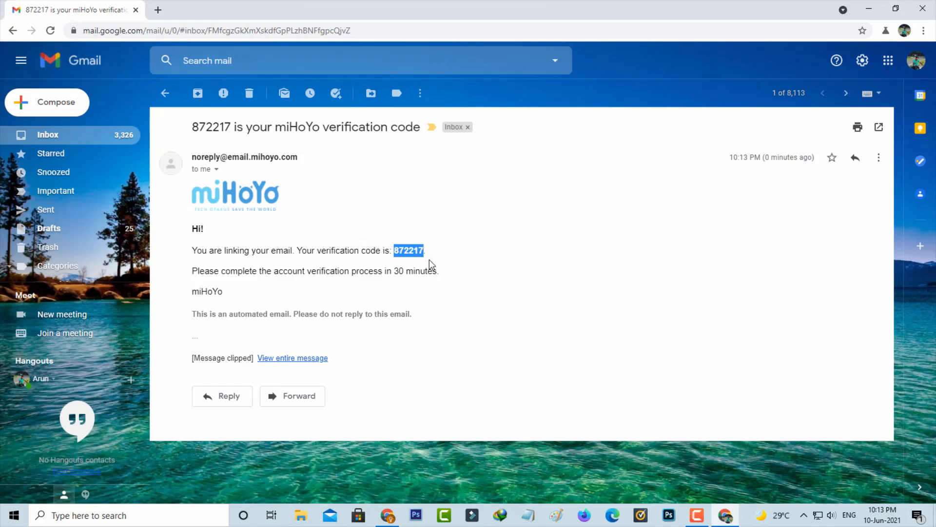
right_click(418, 211)
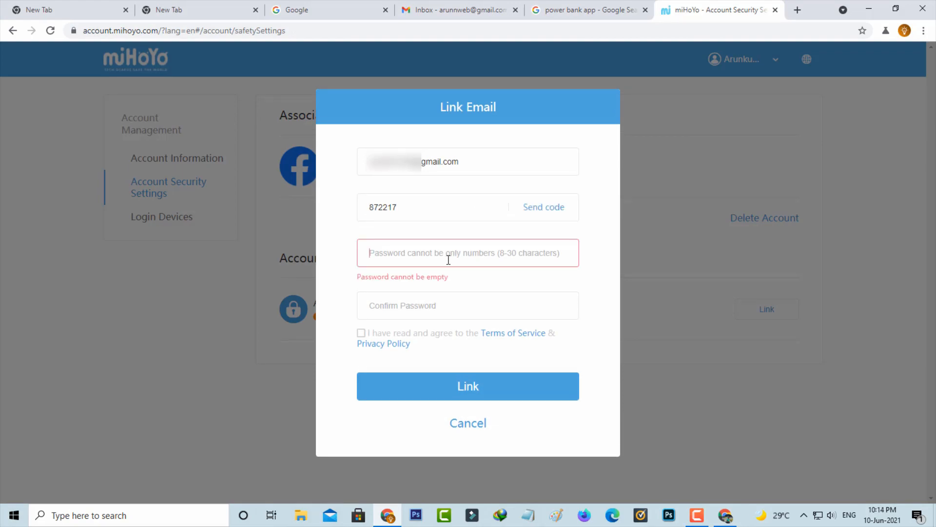
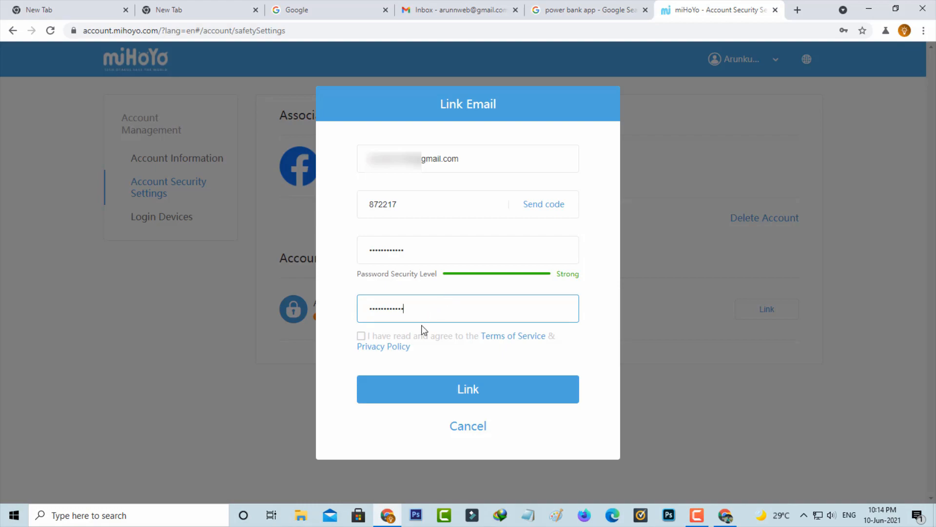
click(361, 335)
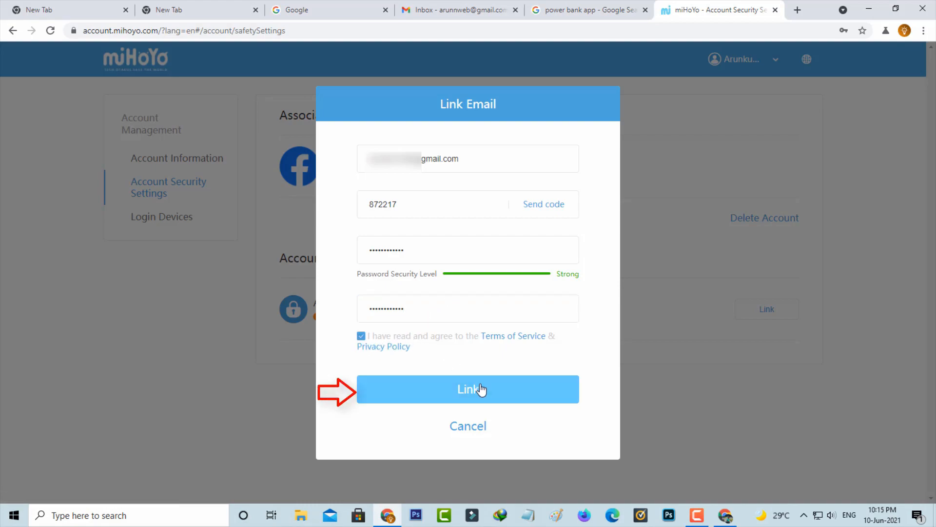
click(468, 388)
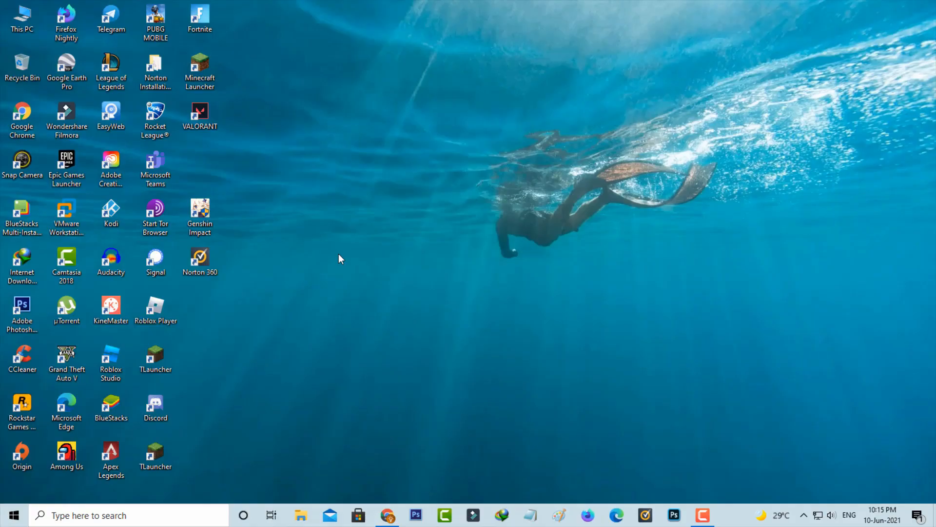
mouse_move(320, 255)
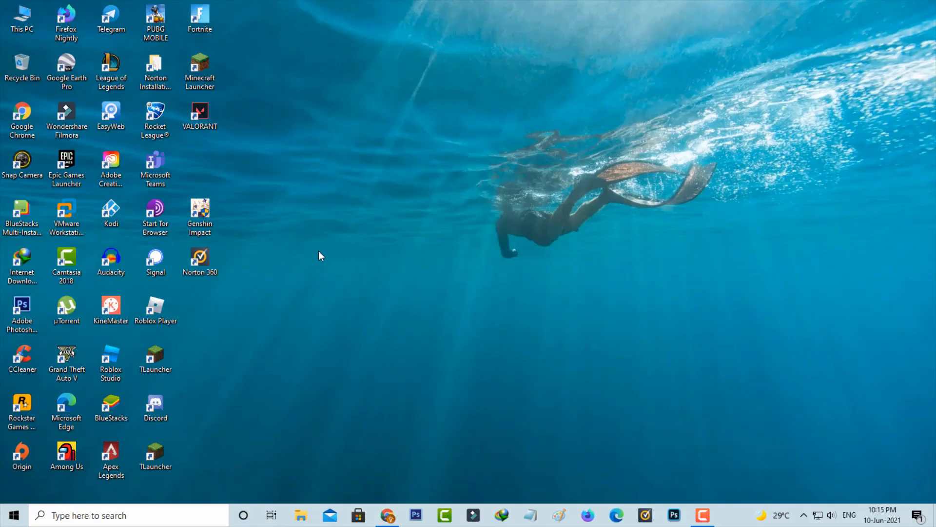
Launch Genshin Impact from its desktop shortcut to reach the miHoYo login
double_click(199, 208)
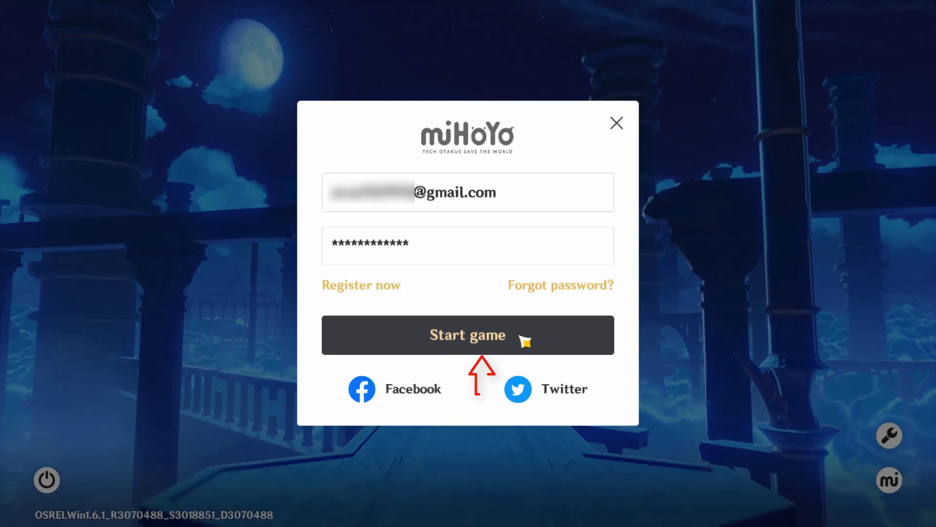
Start the game with the linked Gmail login and drag the security puzzle slider
click(468, 334)
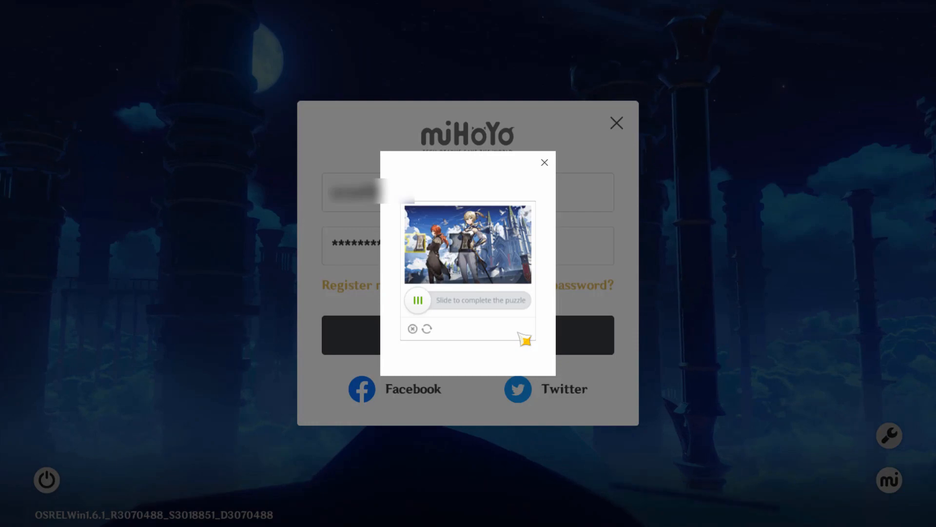
drag(418, 300, 455, 300)
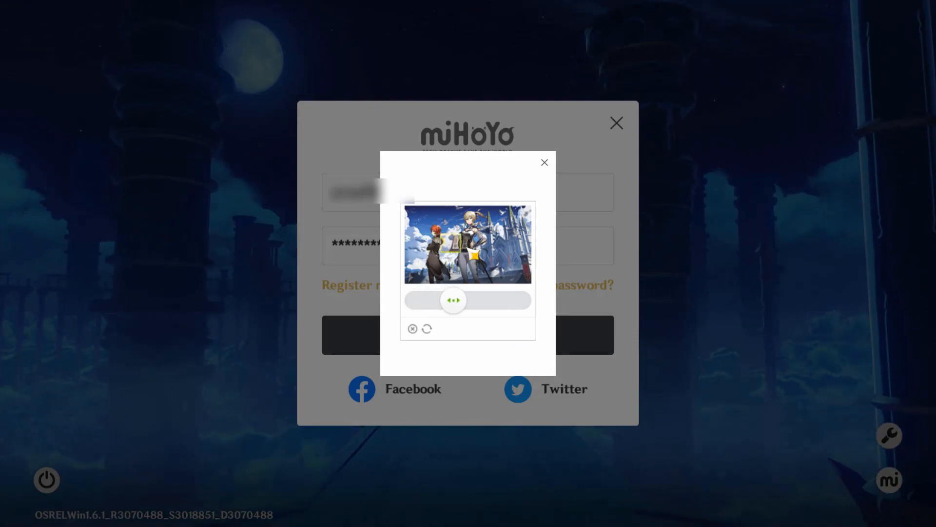